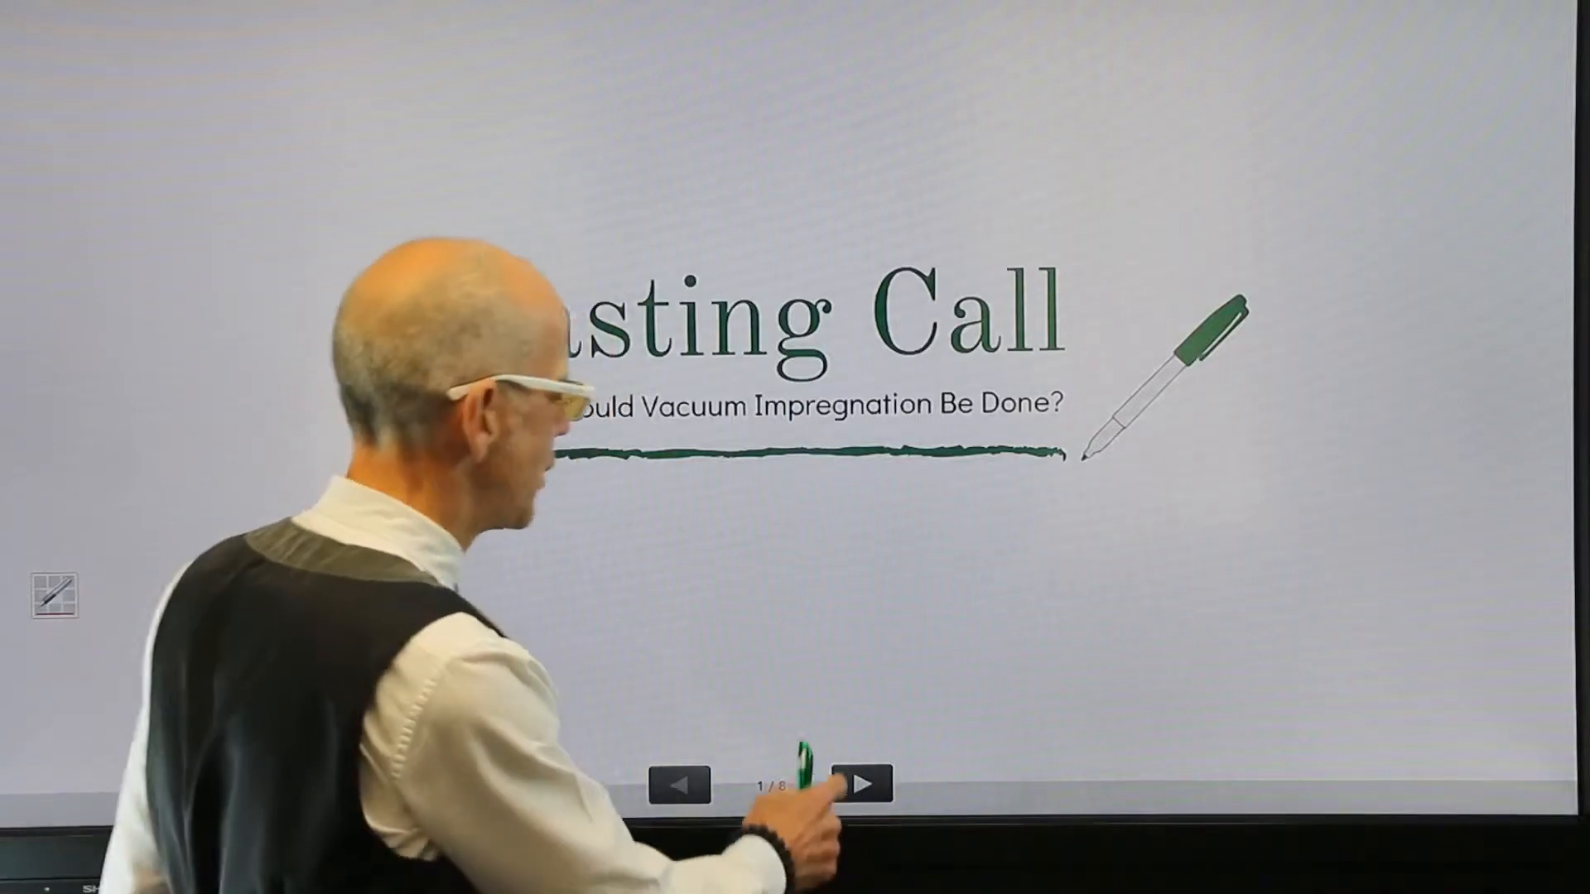
Advance from the title slide to slide 2, the blind, through and enclosed porosity diagram
left_click(862, 785)
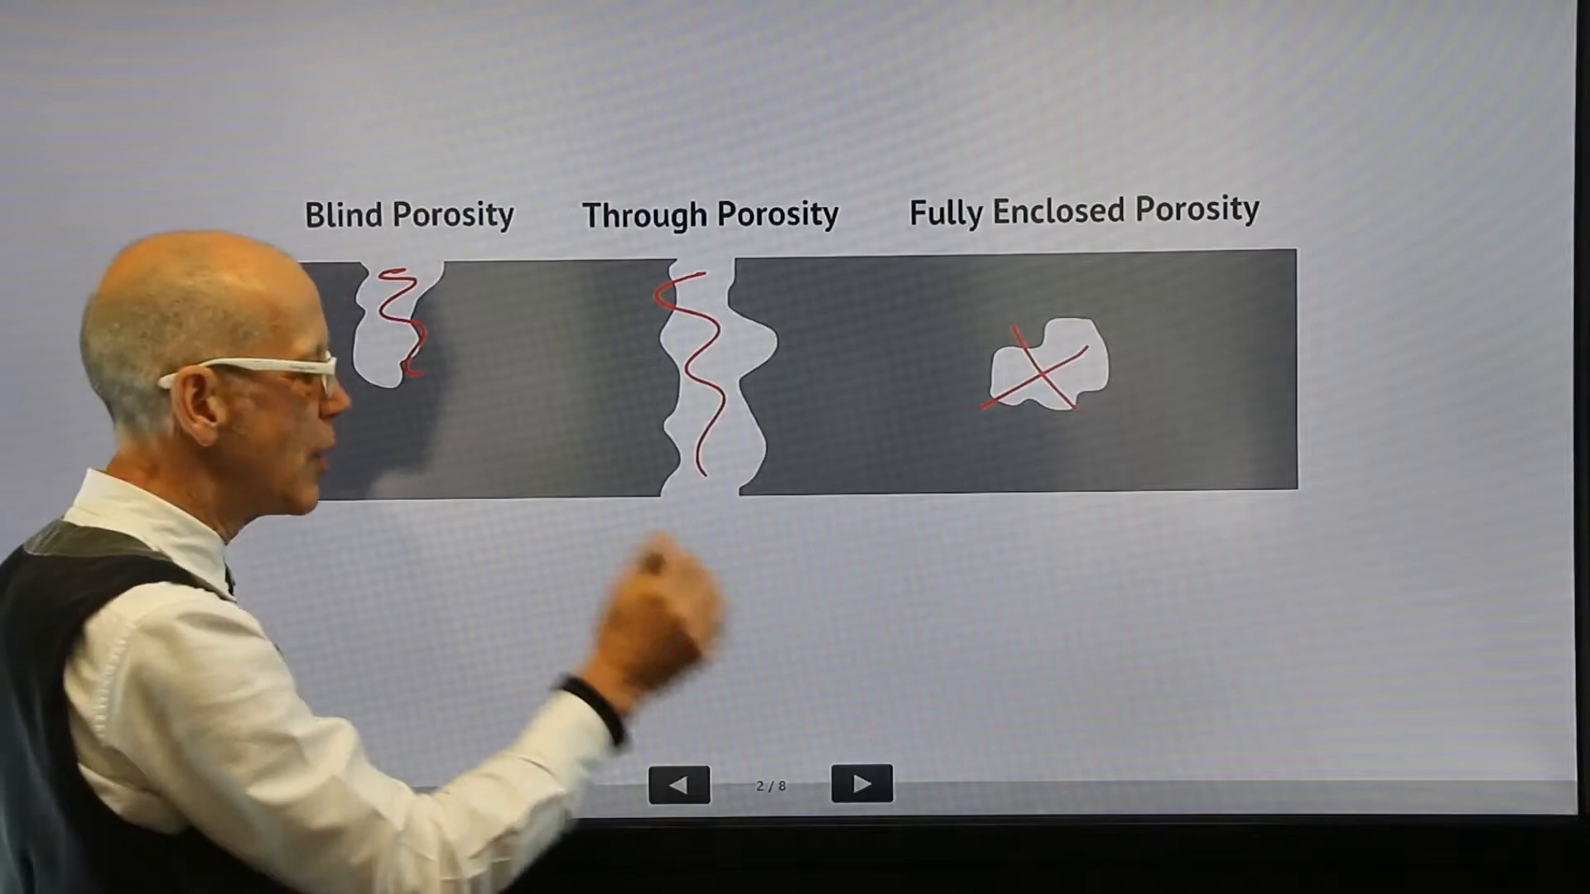
Step through the drilled-casting porosity diagrams to slide 5, the porous engine block
left_click(861, 782)
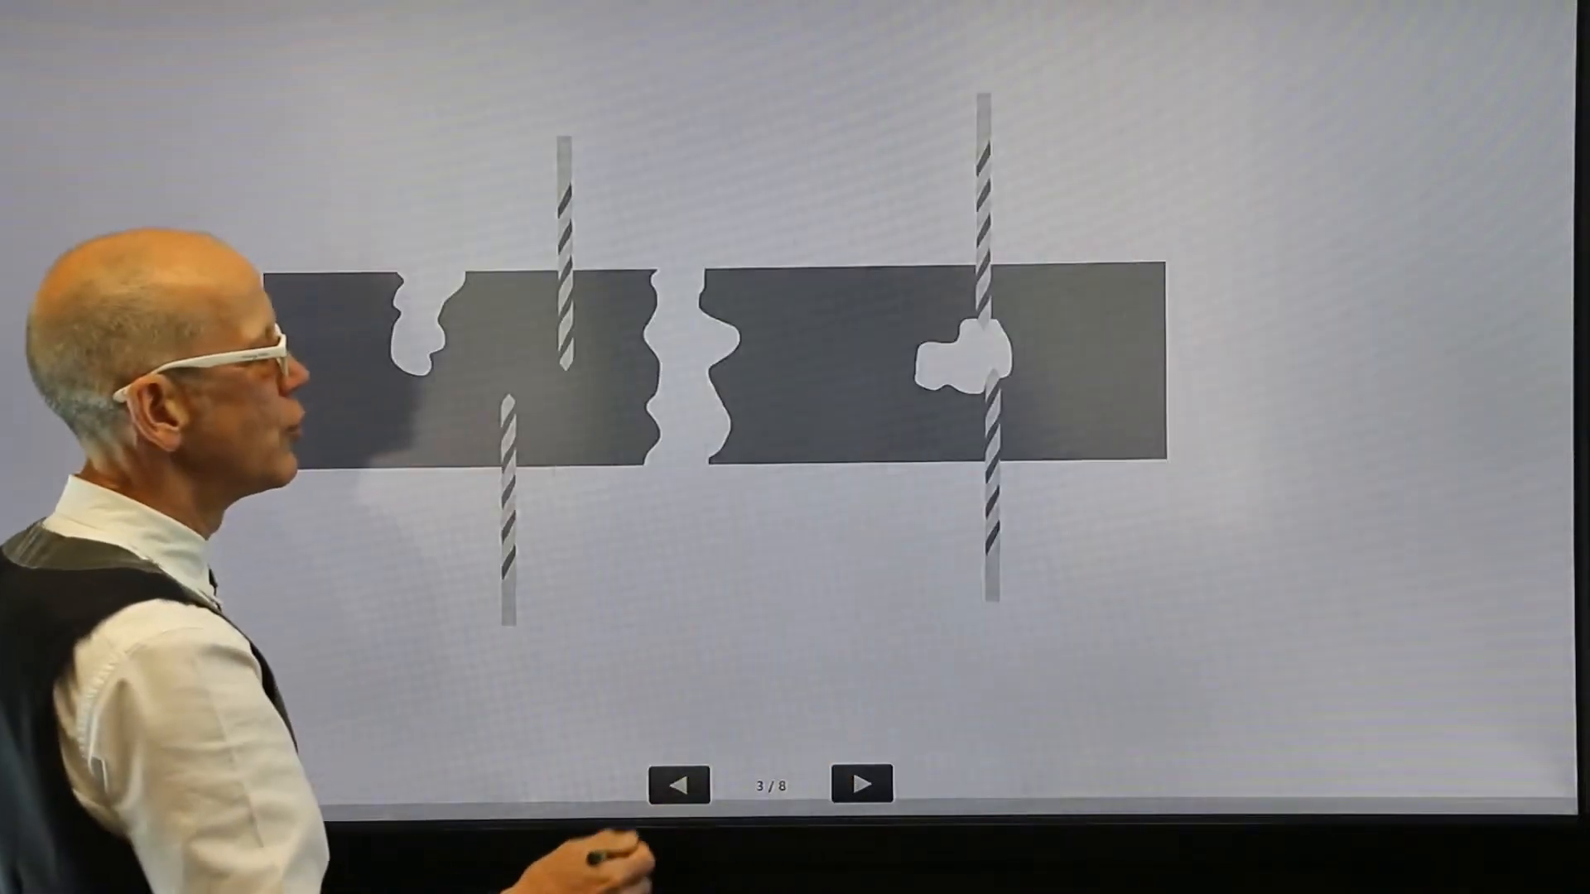
left_click(861, 783)
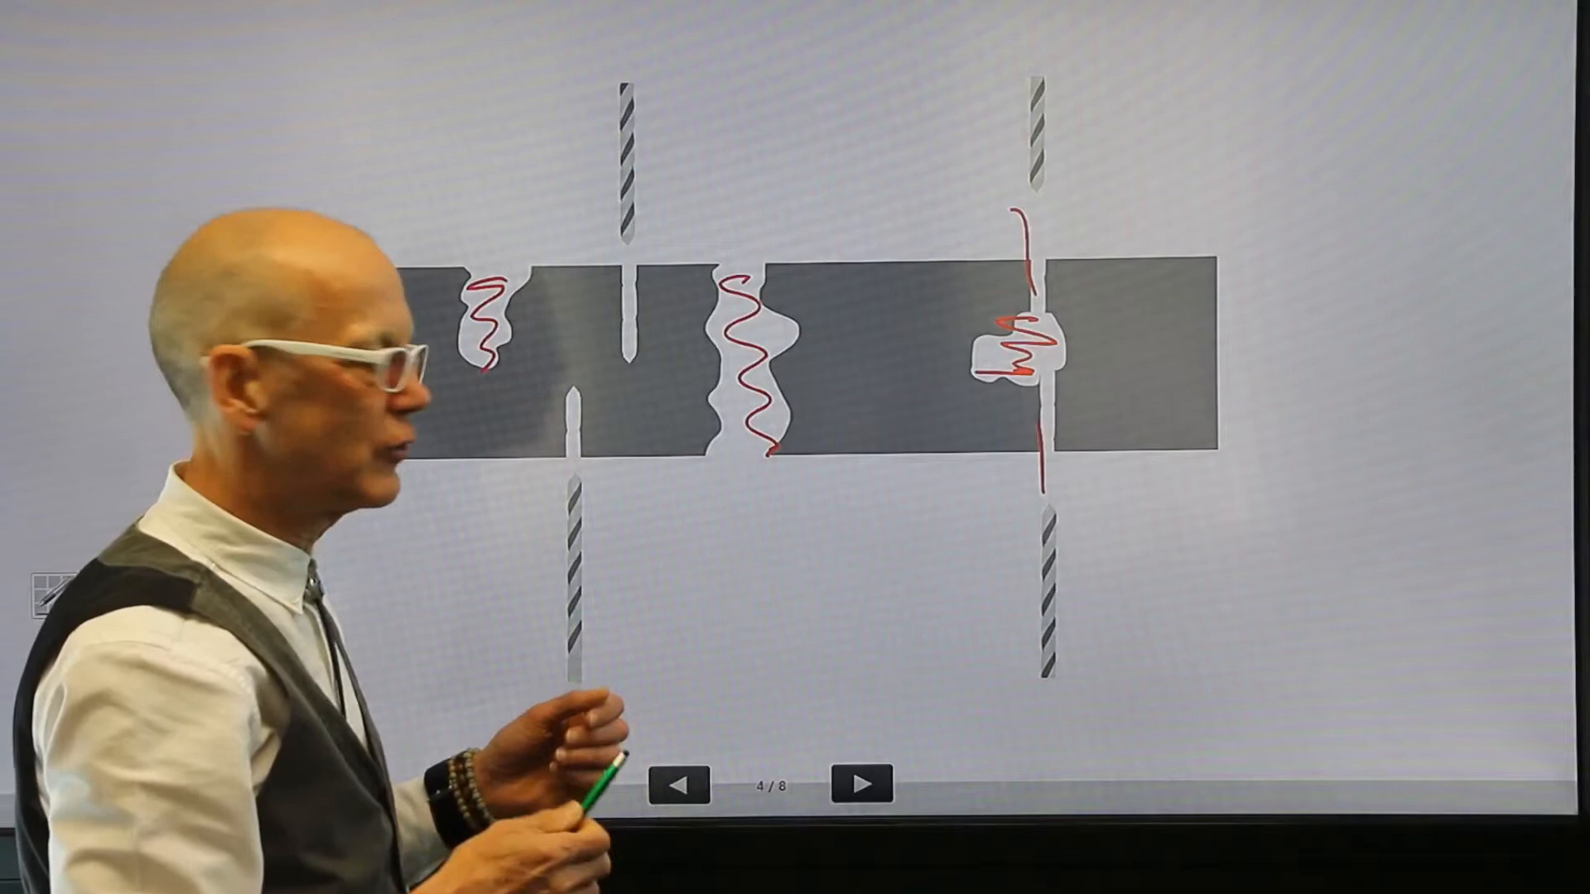
left_click(861, 784)
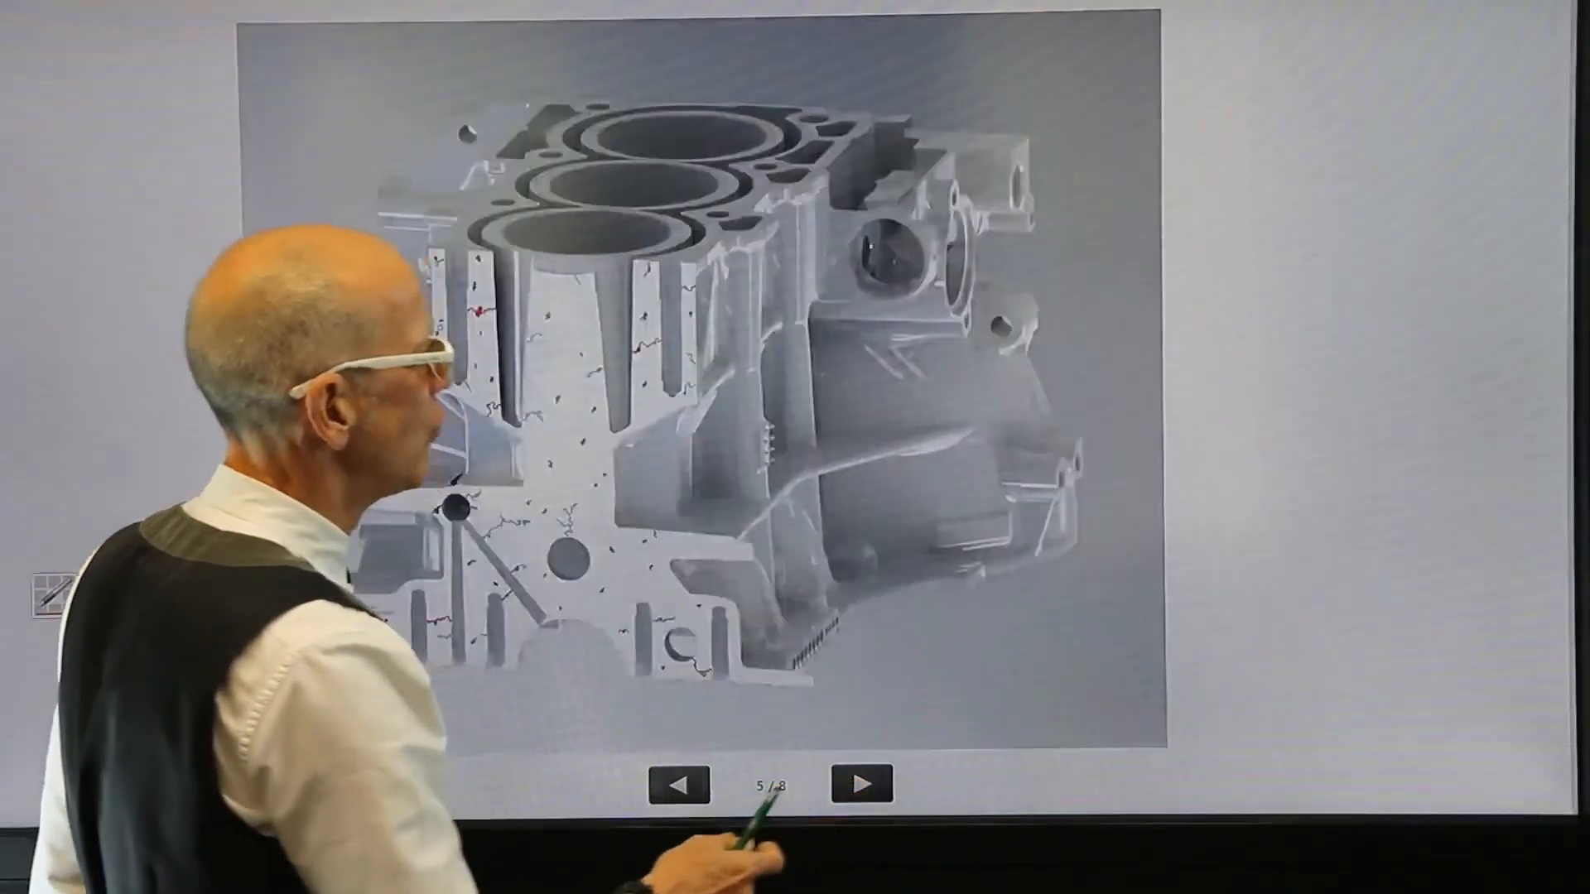